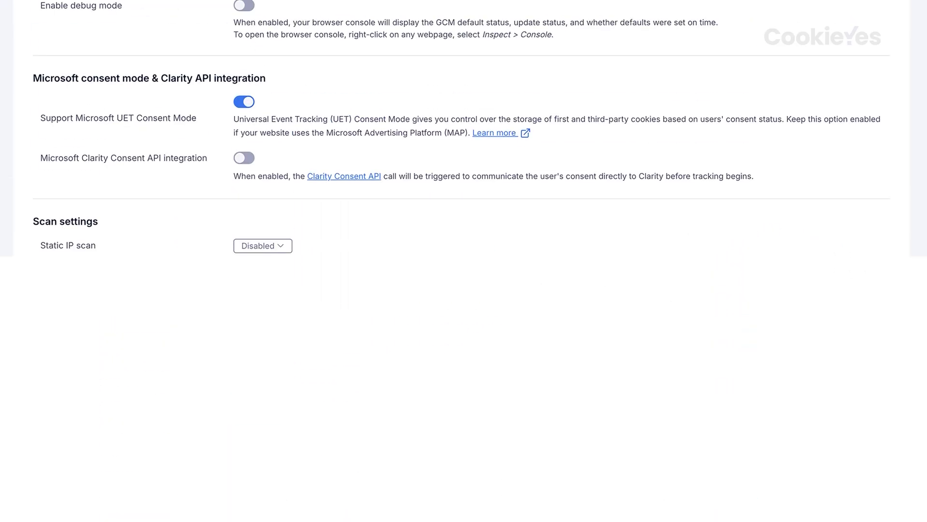
- Sign in to CookieYes and go to the site's Advanced Settings
{"action": "scroll", "scroll_direction": "up", "scroll_amount": 3}
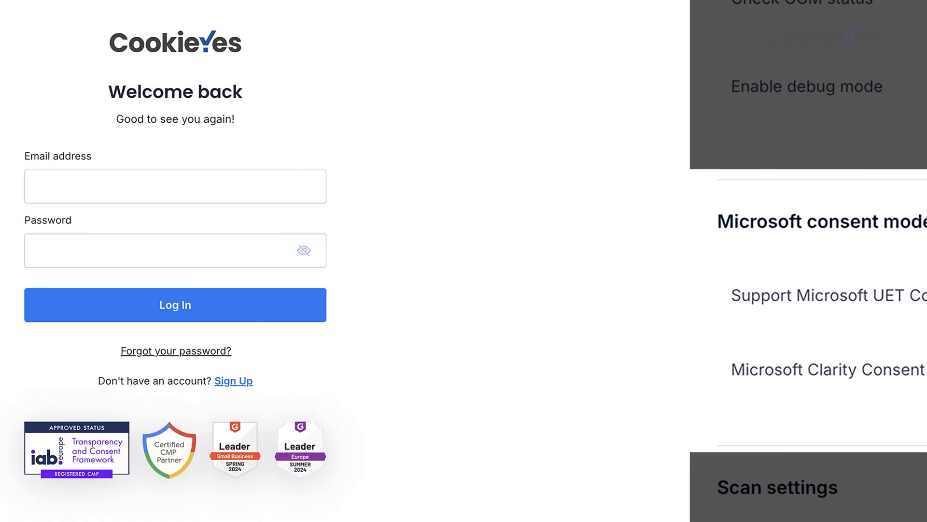
{"action": "left_click", "coordinate": [175, 305]}
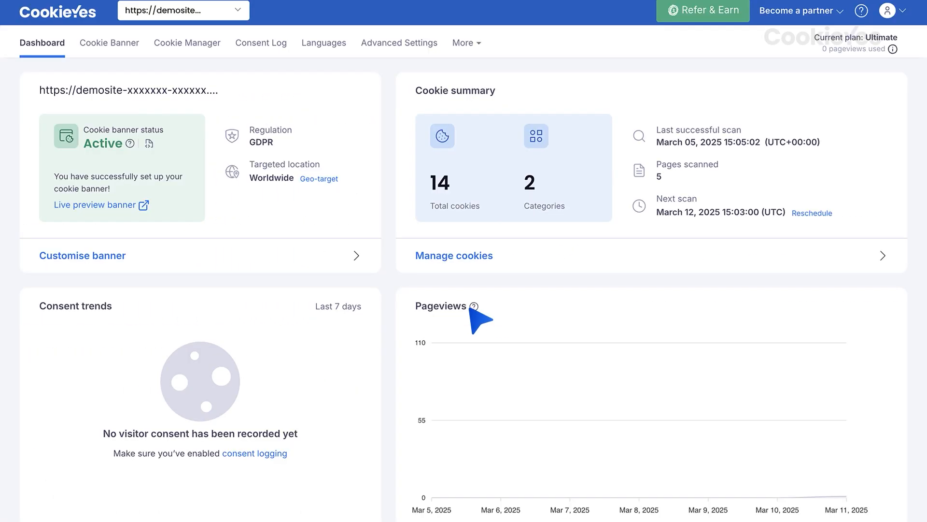
{"action": "left_click", "coordinate": [399, 43]}
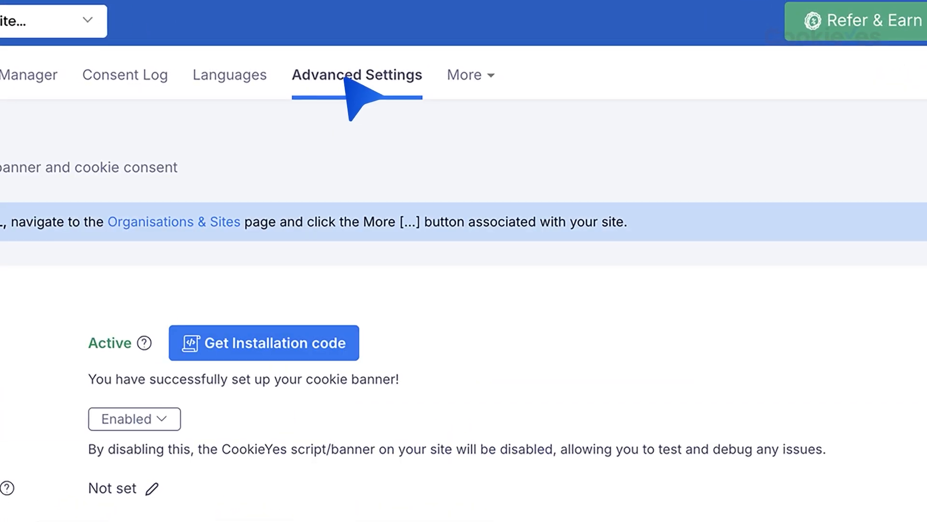
- Switch on Support Microsoft UET Consent Mode under Microsoft consent mode
{"action": "scroll", "scroll_direction": "down", "scroll_amount": 3}
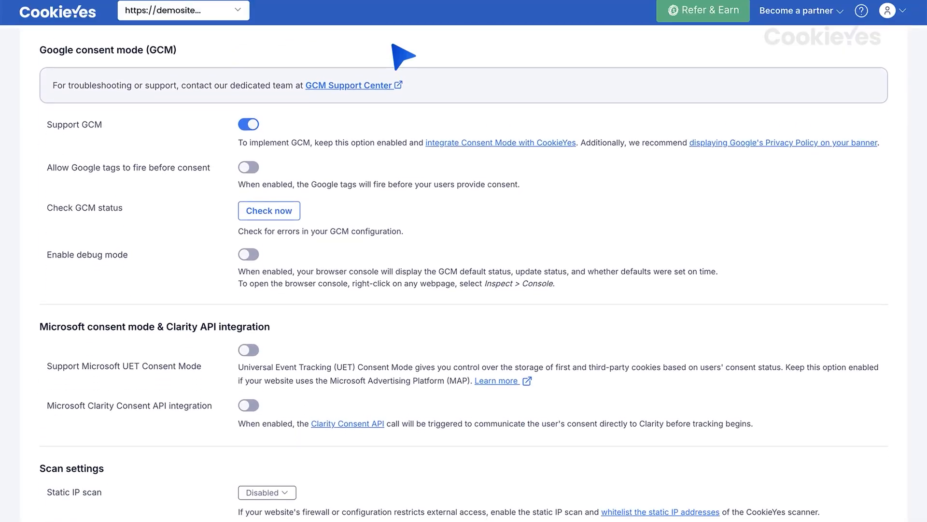
{"action": "scroll", "scroll_direction": "down", "scroll_amount": 3}
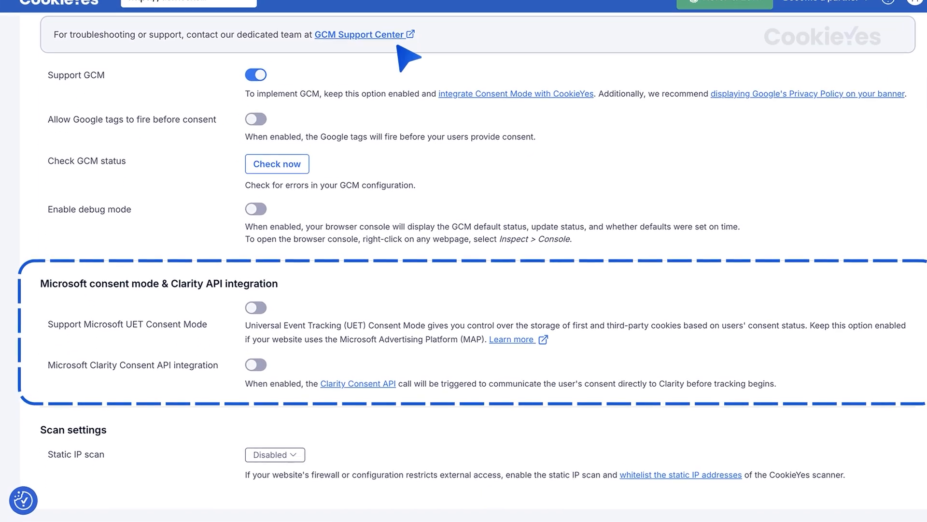
{"action": "left_click", "coordinate": [255, 307]}
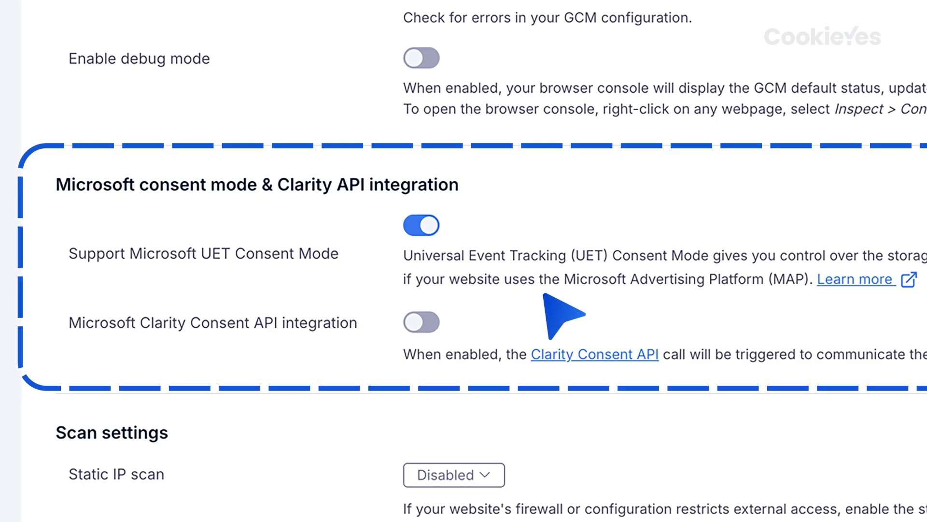
{"action": "mouse_move", "coordinate": [568, 332]}
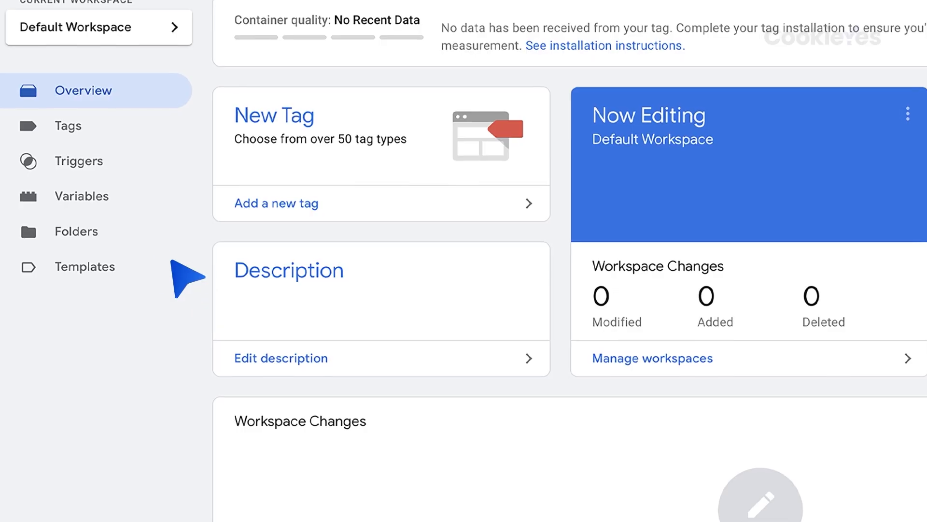
- Start a new user-defined variable of type 1st Party Cookie
{"action": "left_click", "coordinate": [82, 195]}
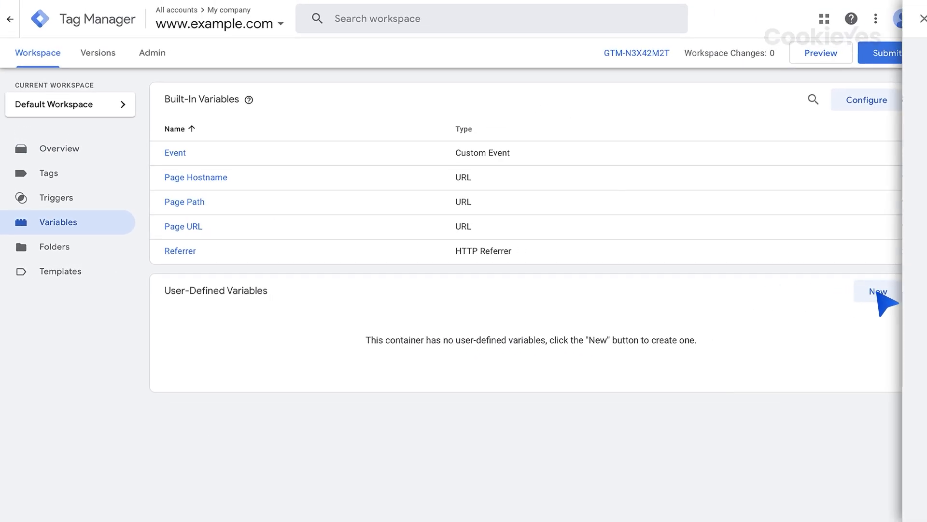
{"action": "left_click", "coordinate": [878, 290]}
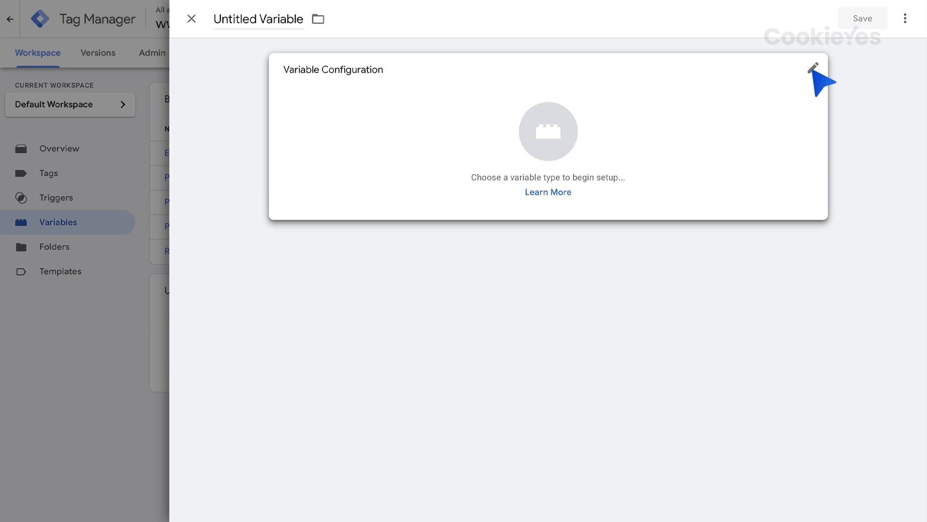
{"action": "left_click", "coordinate": [815, 68]}
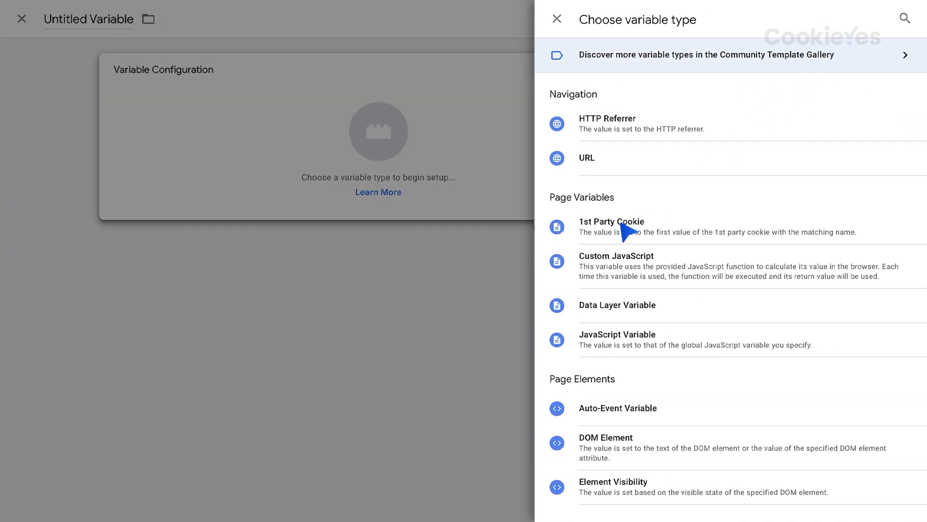
{"action": "left_click", "coordinate": [611, 225]}
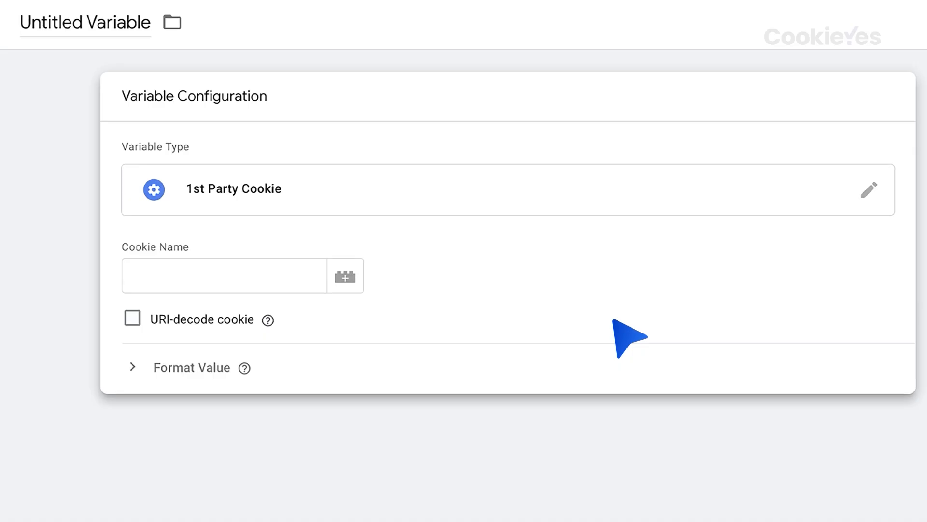
- Set the cookie name to cookieyes-consent and save the variable as Advertisement Consent
{"action": "type", "text": "cookieyes-con"}
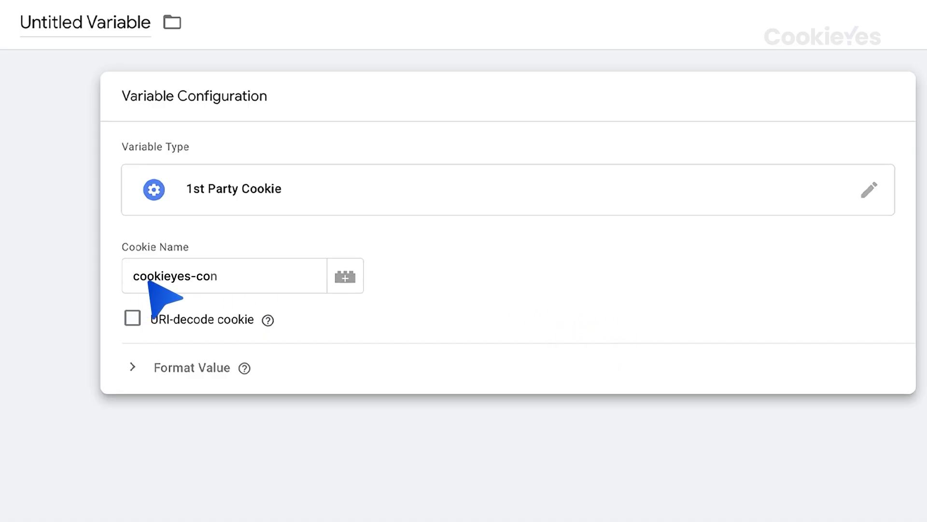
{"action": "type", "text": "sent"}
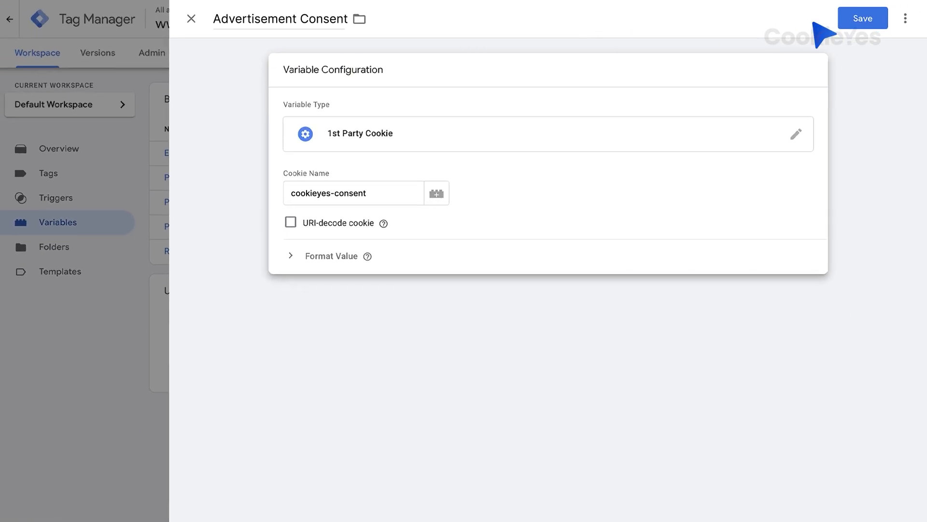
{"action": "left_click", "coordinate": [862, 17]}
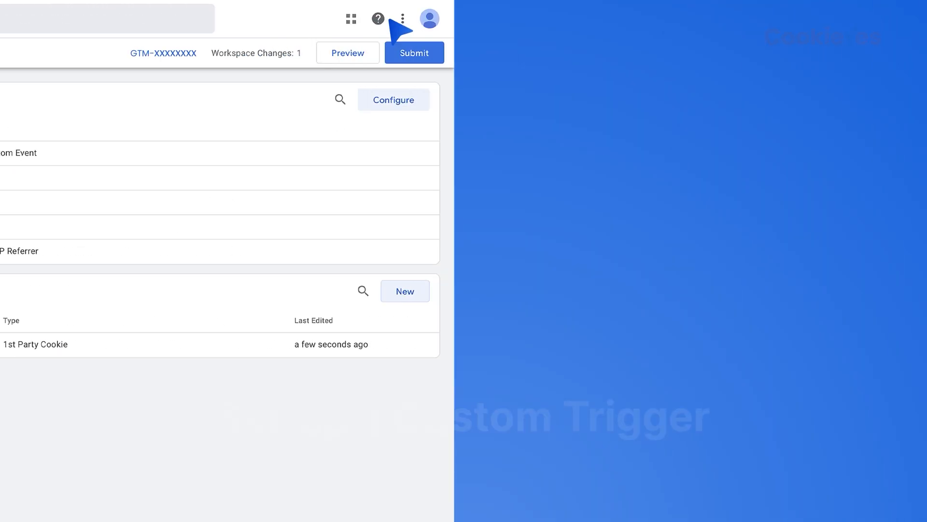
- Start a new Custom Event trigger on the cookie_consent_update event, firing on some events only
{"action": "left_click", "coordinate": [56, 195]}
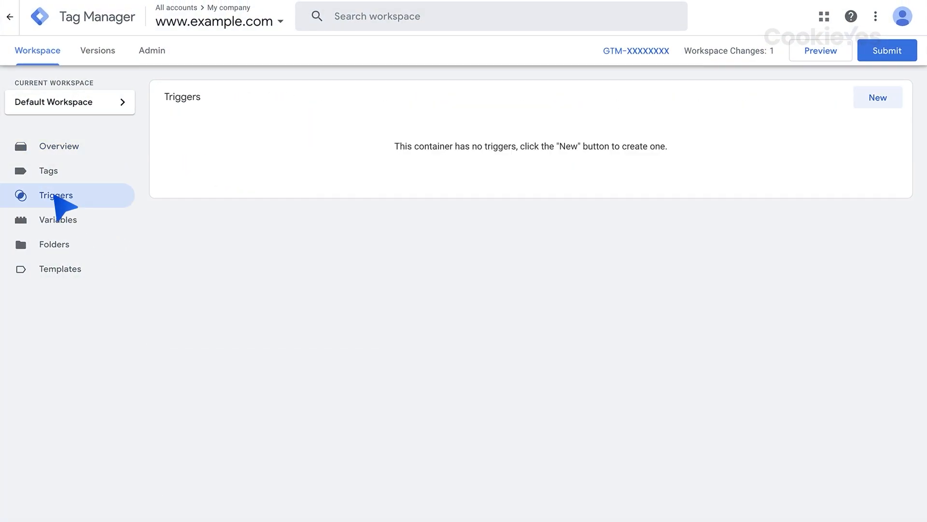
{"action": "left_click", "coordinate": [878, 96]}
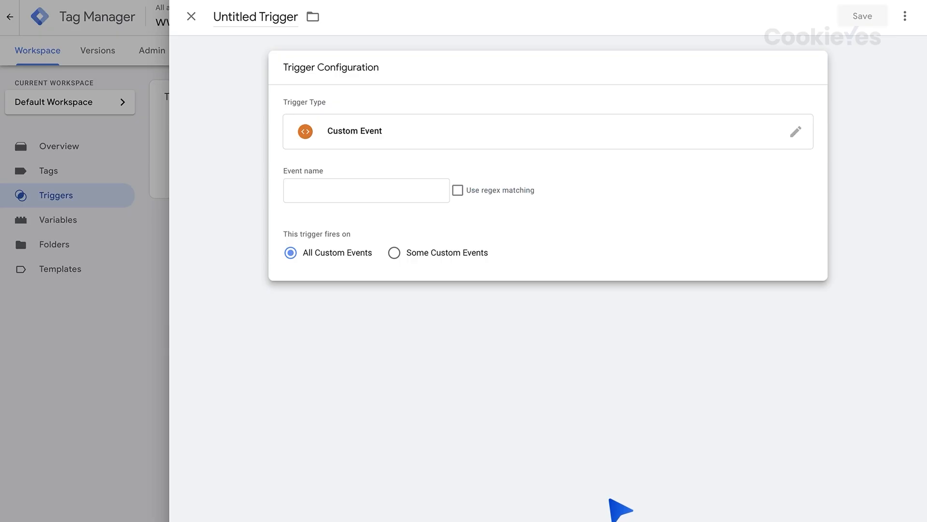
{"action": "type", "text": "cookie_consent_update"}
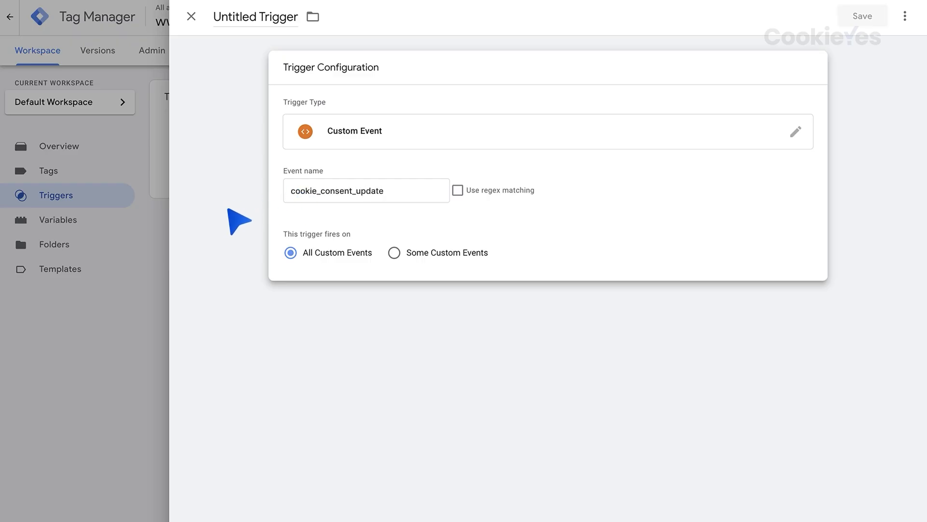
{"action": "left_click", "coordinate": [394, 252]}
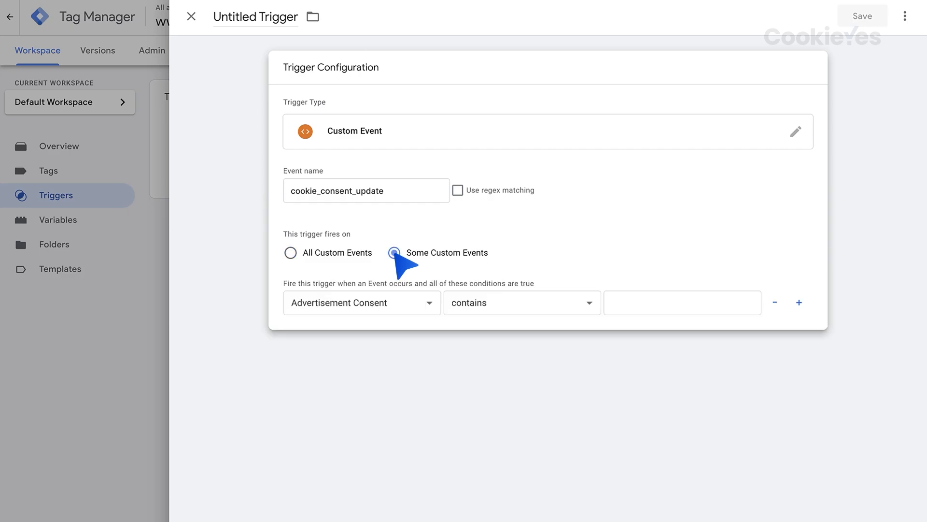
{"action": "mouse_move", "coordinate": [467, 207]}
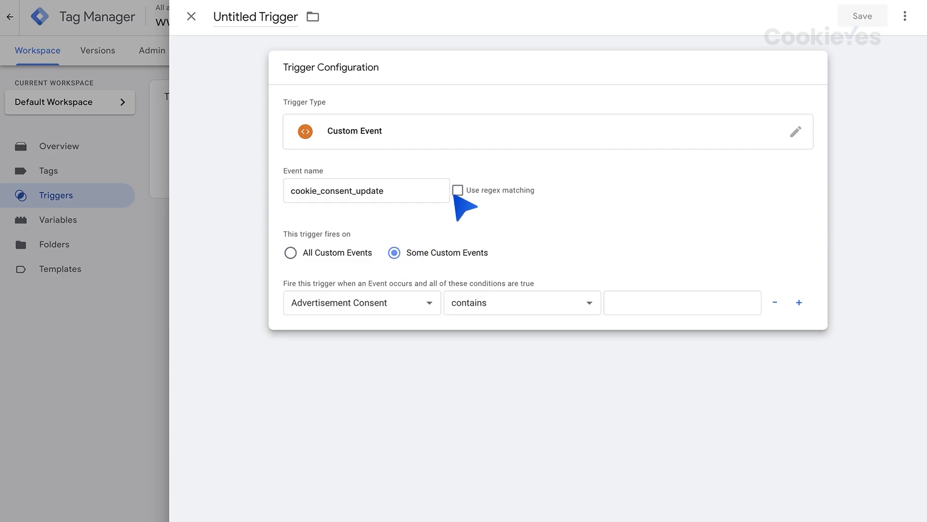
- Add condition Advertisement Consent contains advertisement:yes and save it as Custom UET Trigger
{"action": "left_click", "coordinate": [458, 190]}
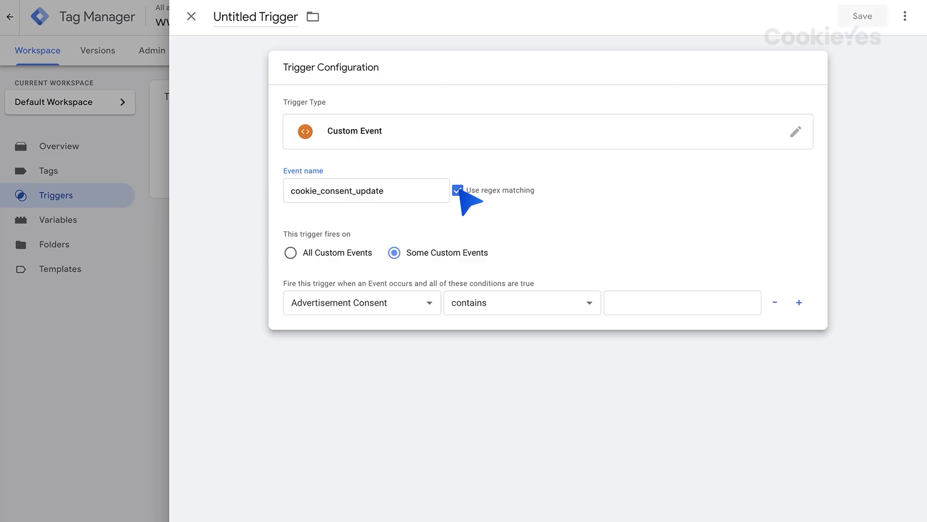
{"action": "mouse_move", "coordinate": [629, 319]}
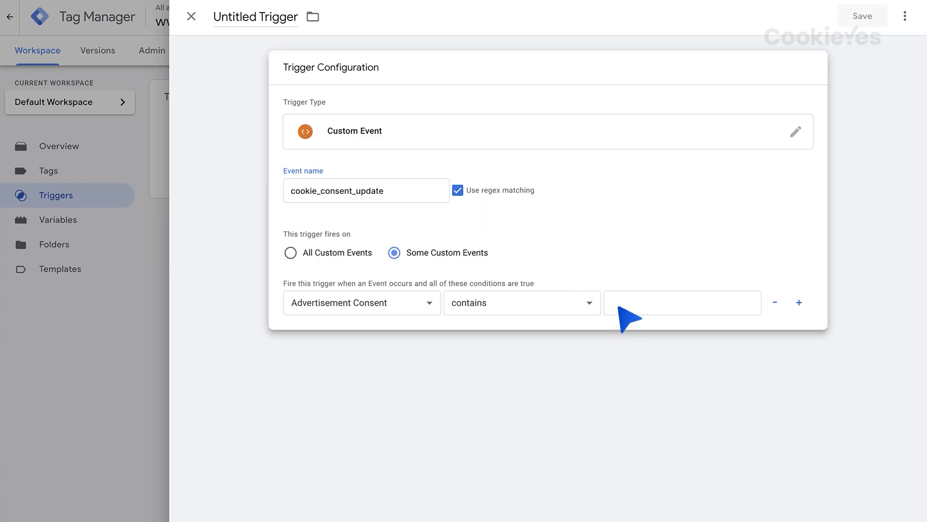
{"action": "type", "text": "advertisement:yes"}
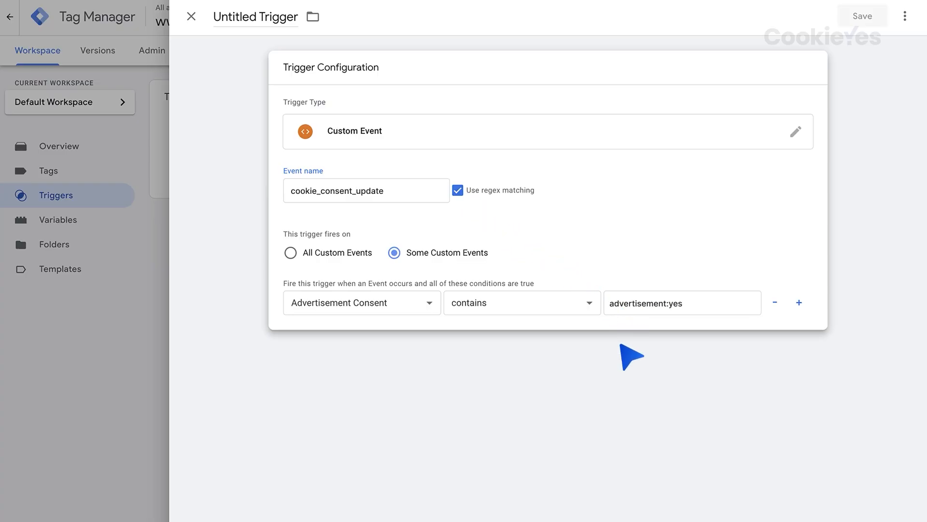
{"action": "mouse_move", "coordinate": [263, 27]}
{"action": "type", "text": "Custom UET"}
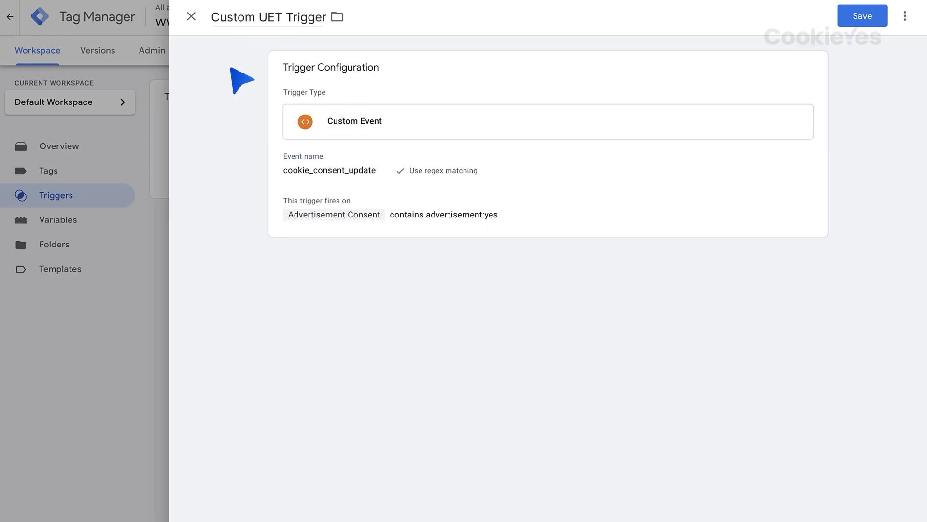
{"action": "mouse_move", "coordinate": [794, 31]}
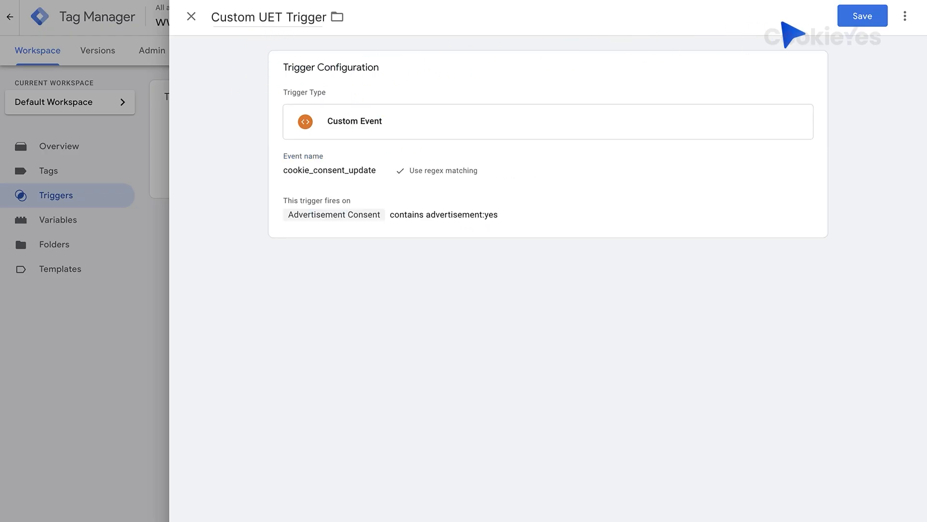
{"action": "left_click", "coordinate": [861, 15]}
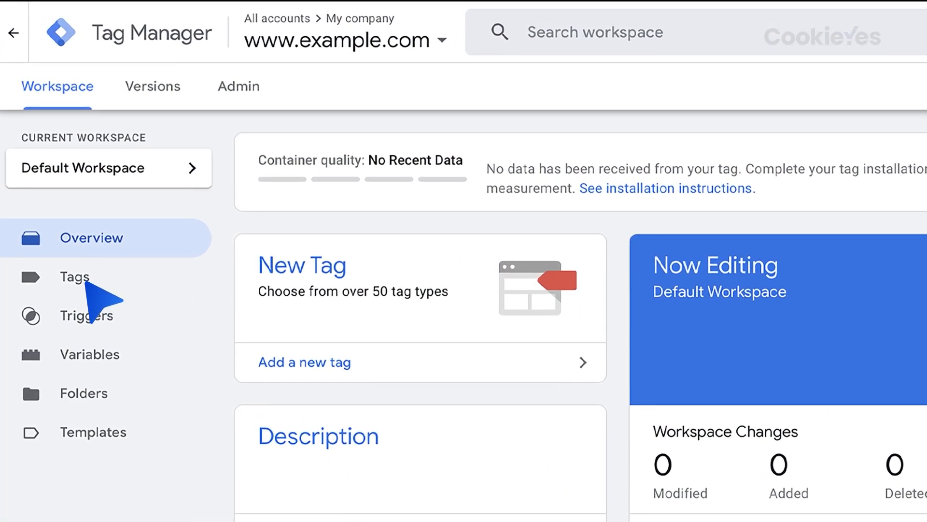
- Start a new tag of type Microsoft Advertising Universal Event Tracking
{"action": "left_click", "coordinate": [76, 277]}
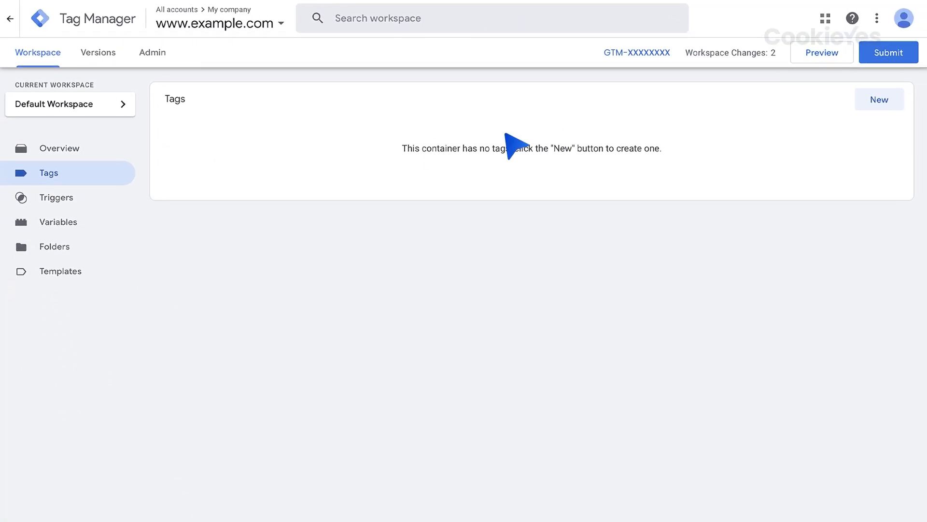
{"action": "left_click", "coordinate": [879, 99]}
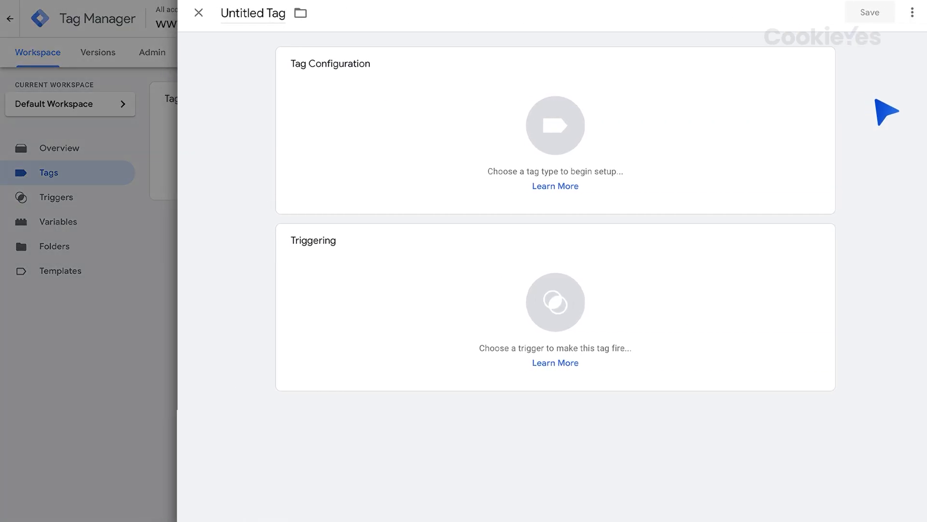
{"action": "left_click", "coordinate": [554, 125]}
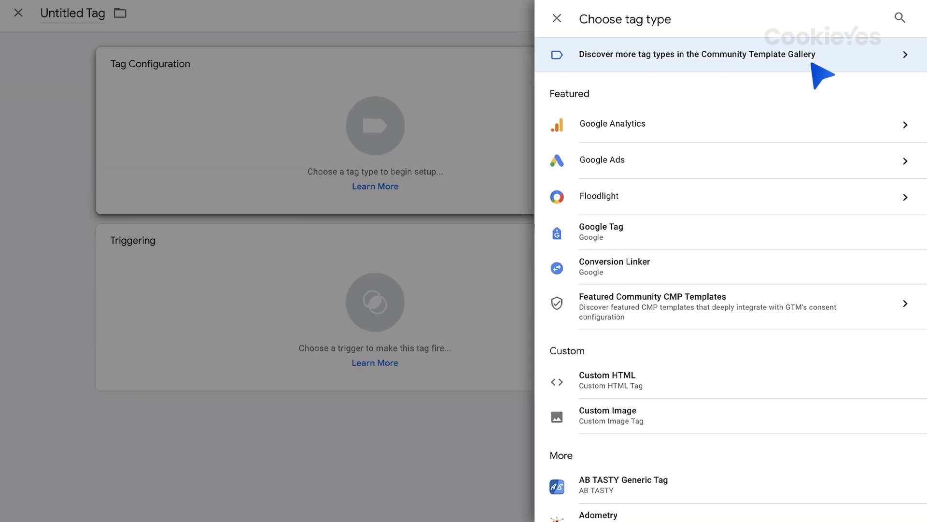
{"action": "type", "text": "Microsoft"}
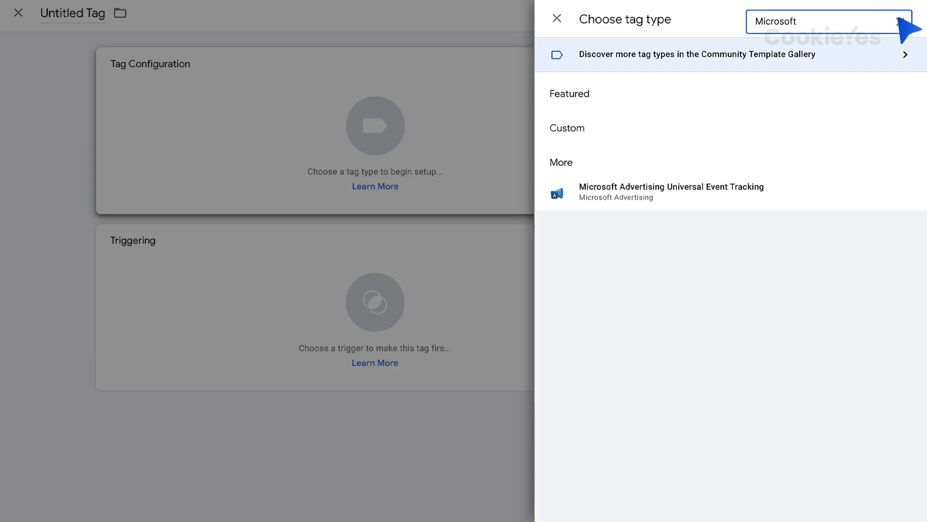
{"action": "left_click", "coordinate": [671, 191]}
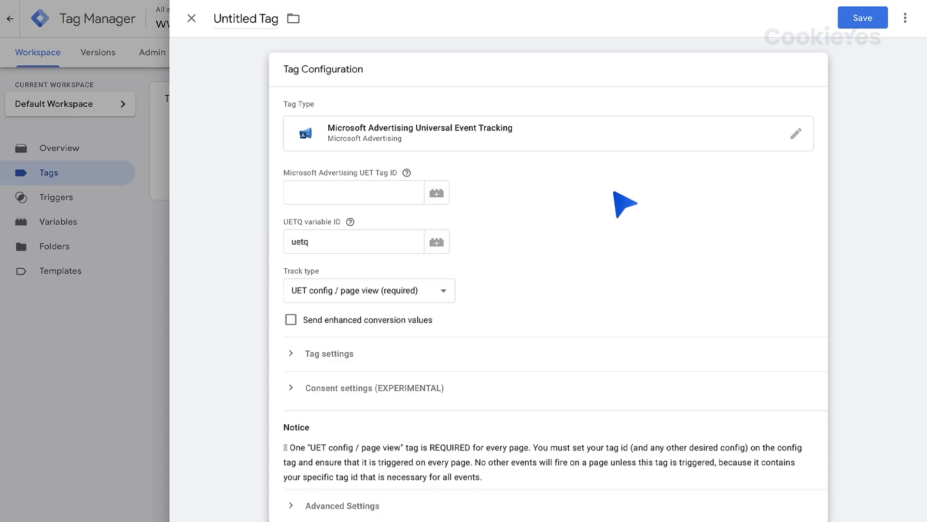
{"action": "mouse_move", "coordinate": [414, 204]}
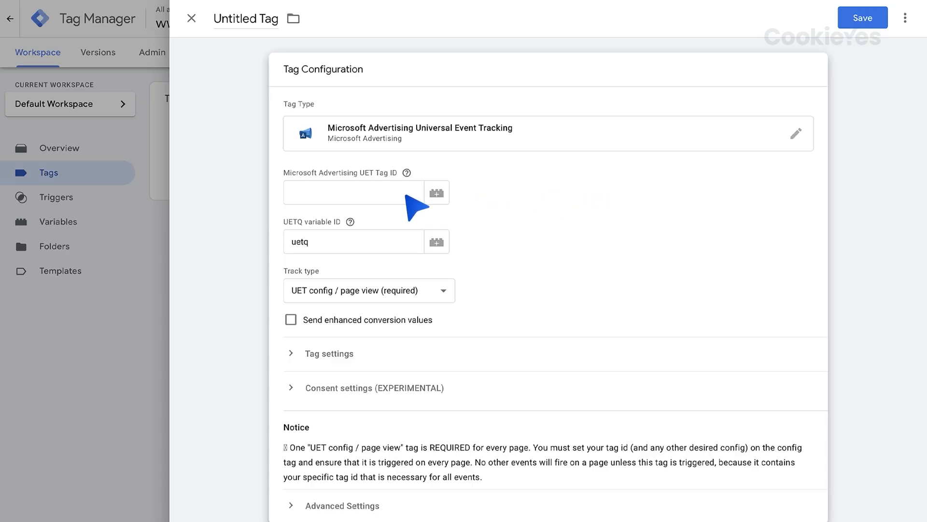
- Enter the UET Tag ID and set the Custom UET Trigger to fire the tag
{"action": "type", "text": "xxxxxxxxx"}
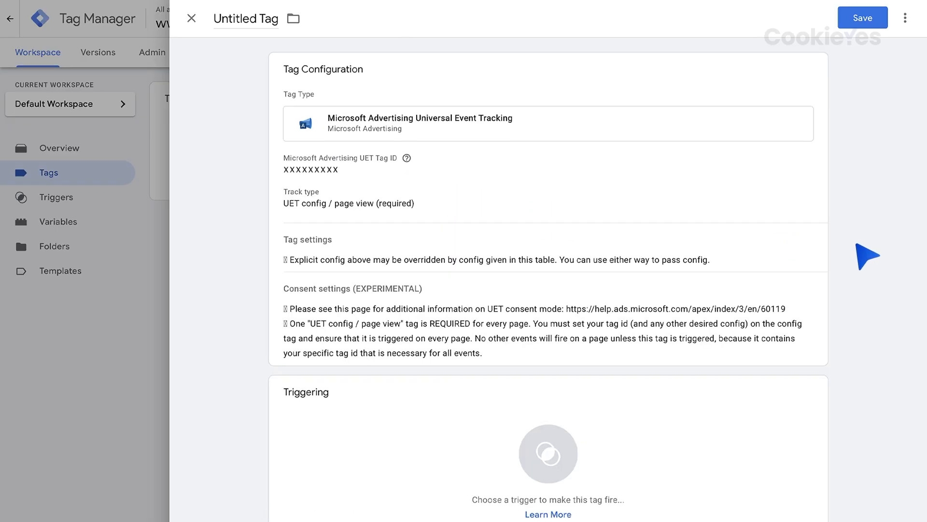
{"action": "left_click", "coordinate": [548, 454]}
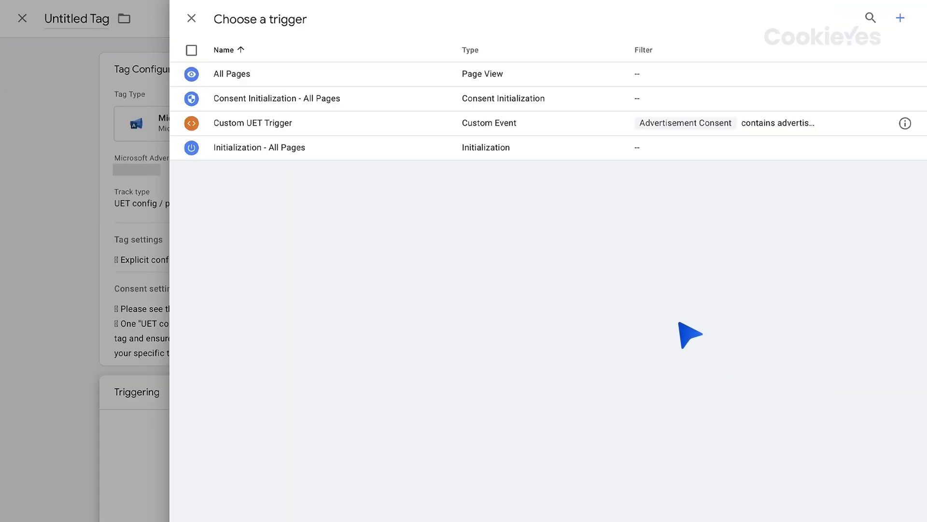
{"action": "left_click", "coordinate": [252, 123]}
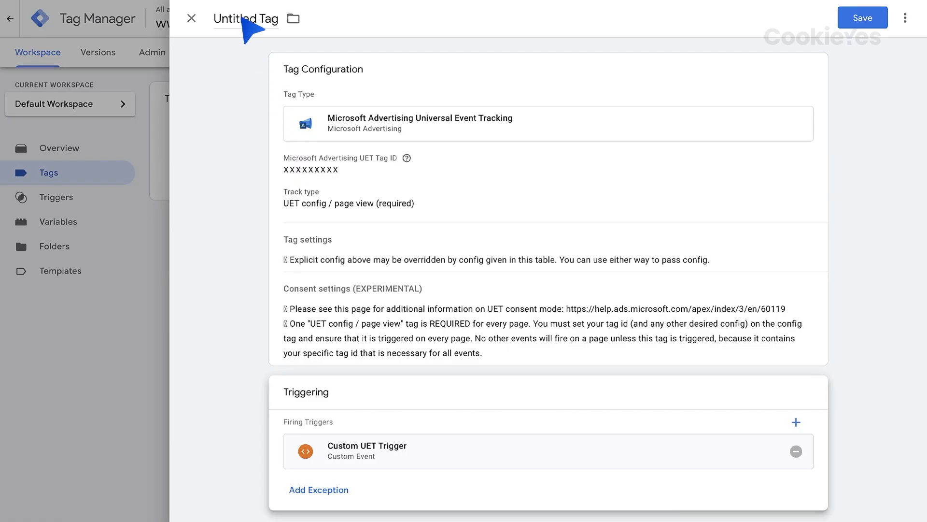
- Save the Microsoft Advertising tag, then submit and publish the workspace as live Version 2
{"action": "left_click", "coordinate": [861, 18]}
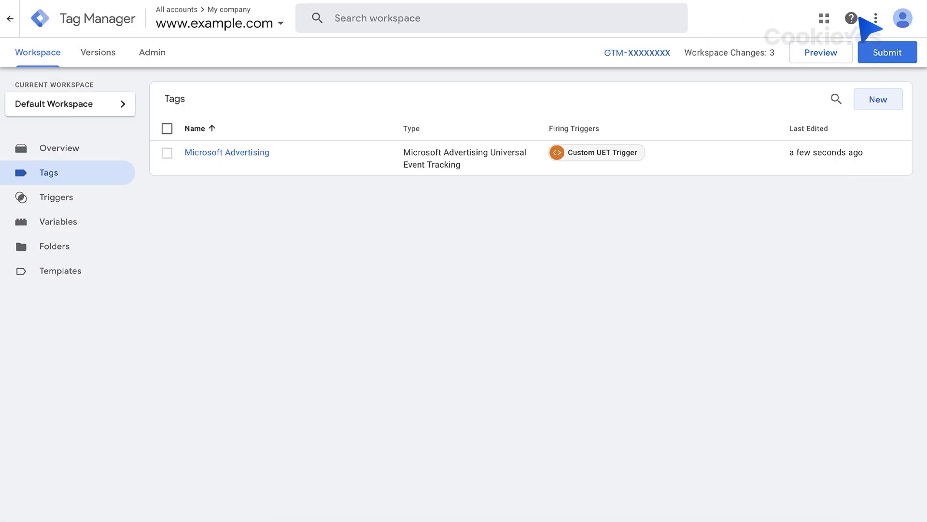
{"action": "mouse_move", "coordinate": [763, 365]}
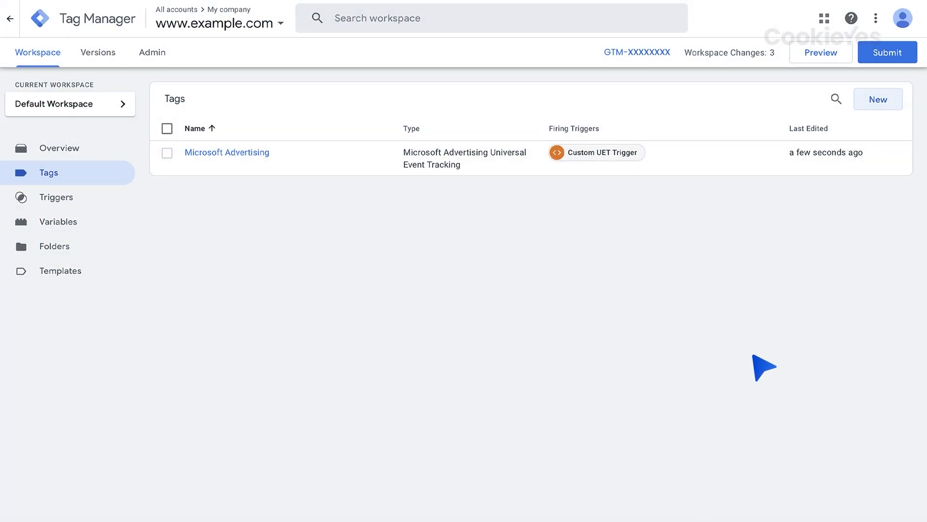
{"action": "left_click", "coordinate": [887, 52]}
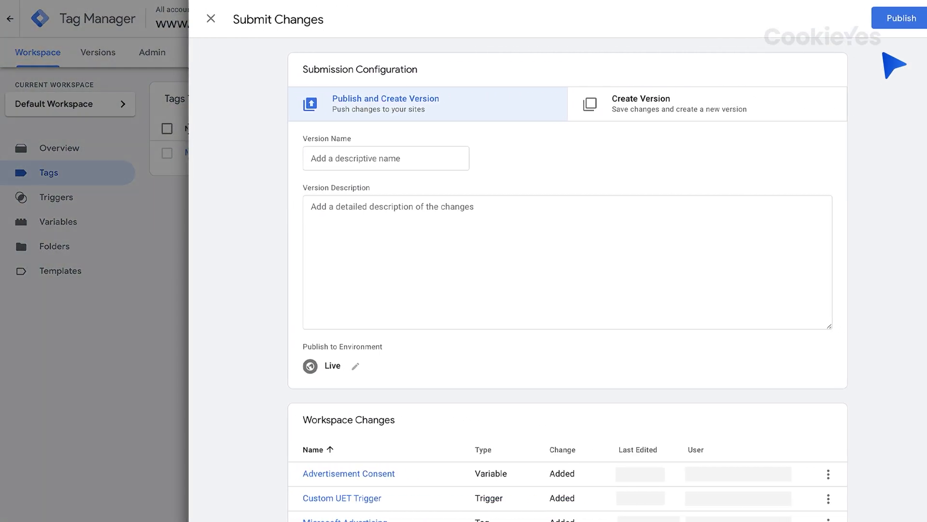
{"action": "left_click", "coordinate": [897, 17]}
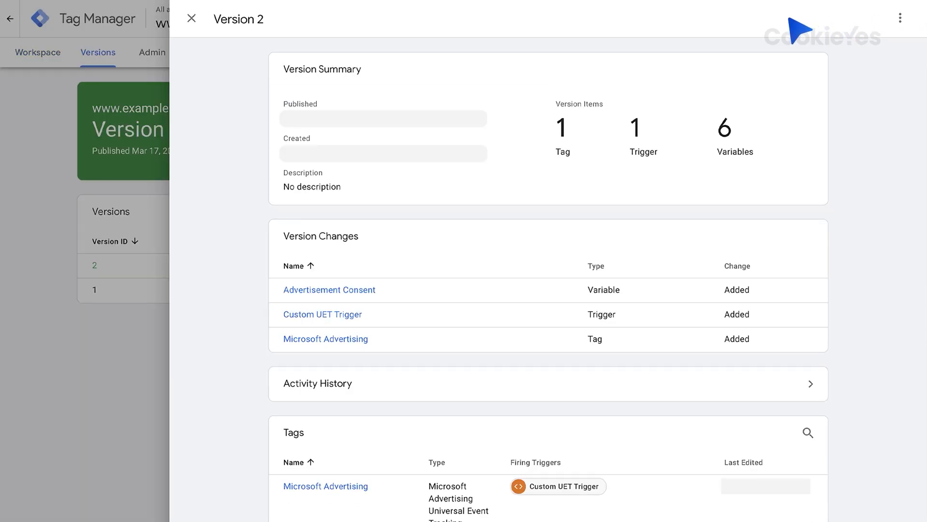
{"action": "left_click", "coordinate": [192, 19]}
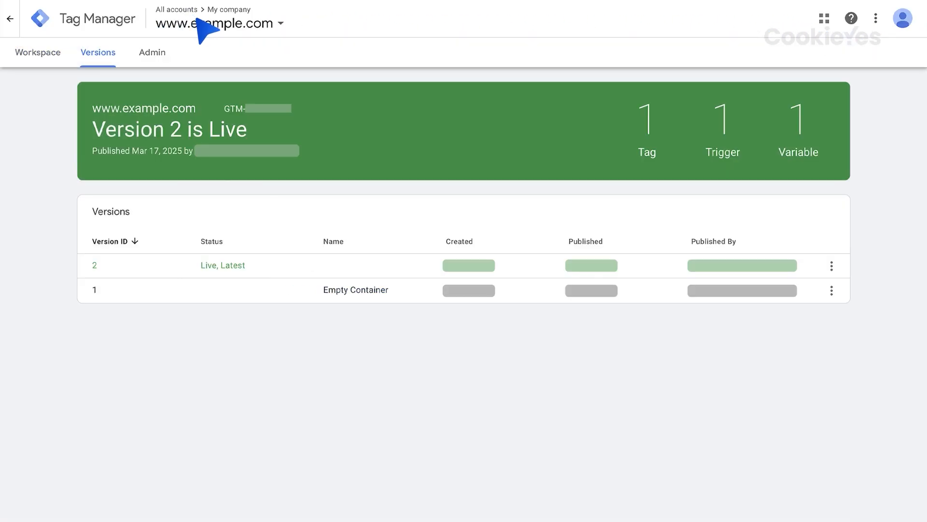
{"action": "mouse_move", "coordinate": [418, 176]}
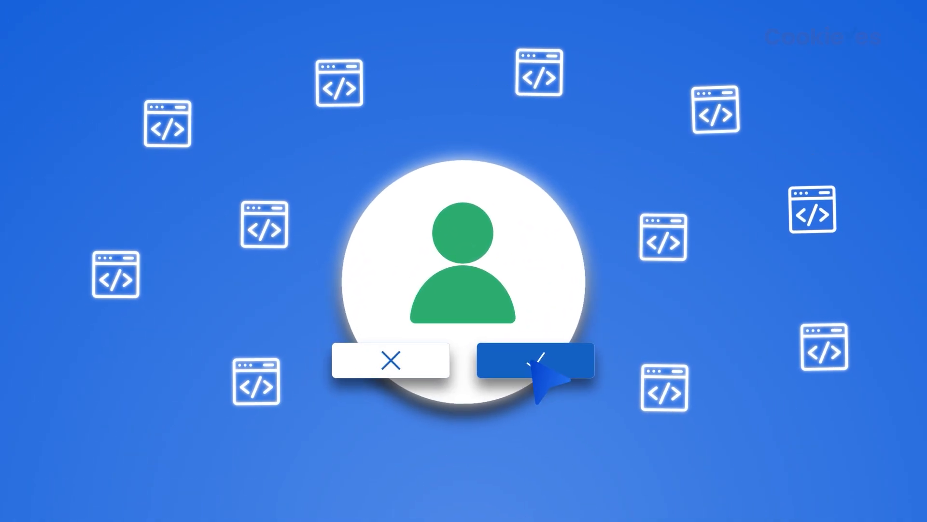
{"action": "left_click", "coordinate": [537, 359]}
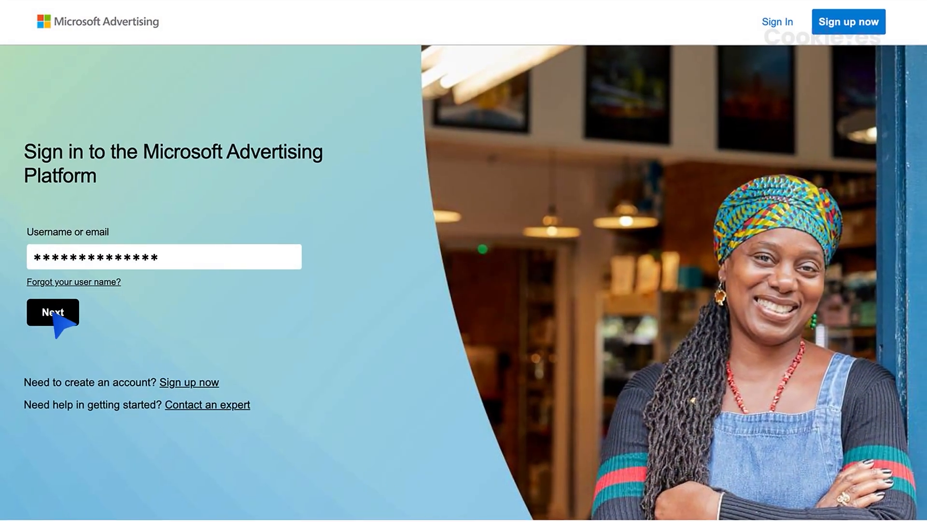
- Sign in to Microsoft Advertising and go to Conversions > UET tag to see the existing tag
{"action": "left_click", "coordinate": [52, 312]}
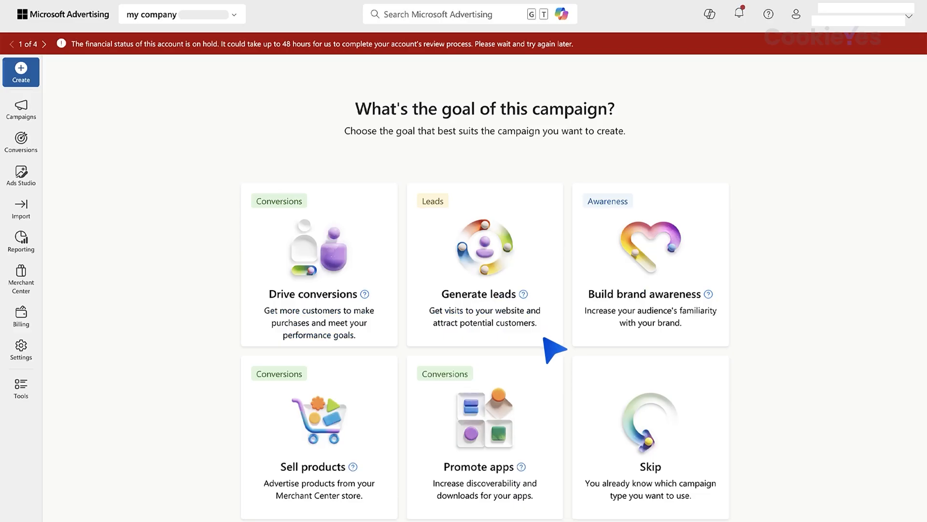
{"action": "left_click", "coordinate": [21, 141]}
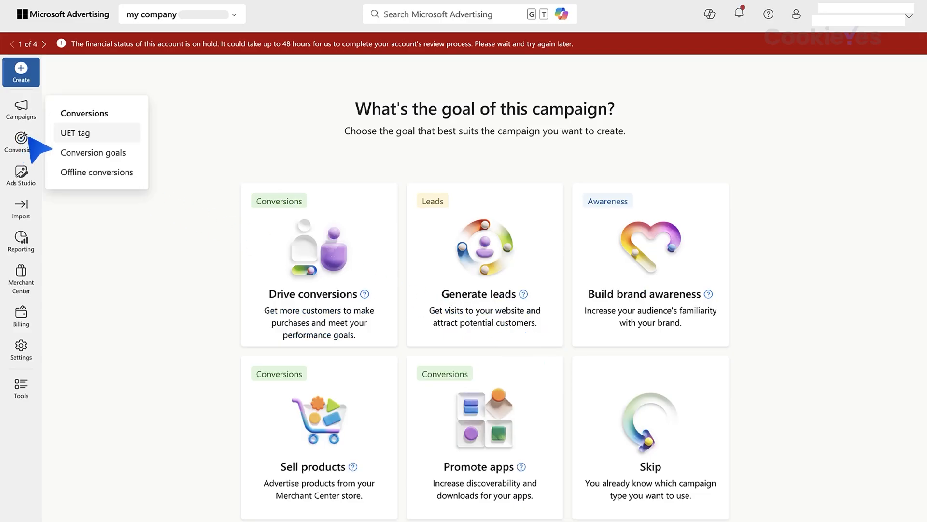
{"action": "left_click", "coordinate": [74, 133]}
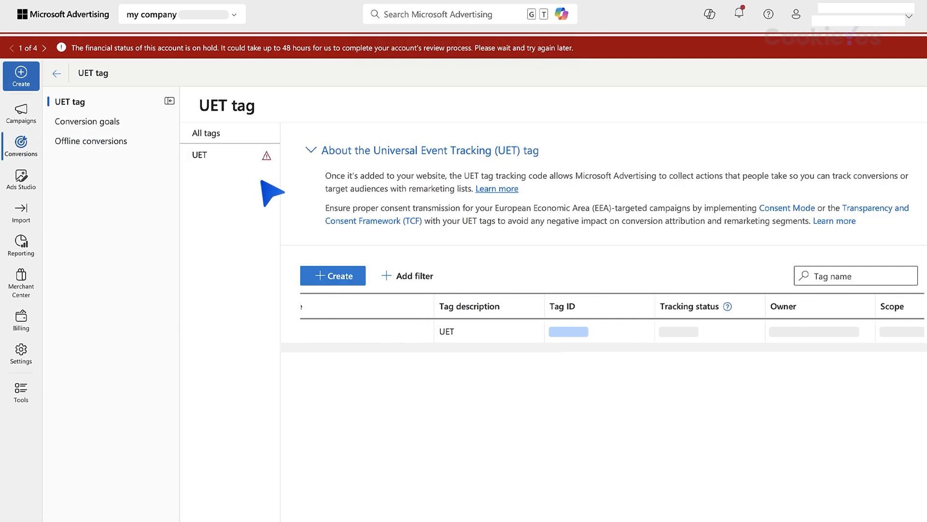
{"action": "left_click", "coordinate": [821, 332]}
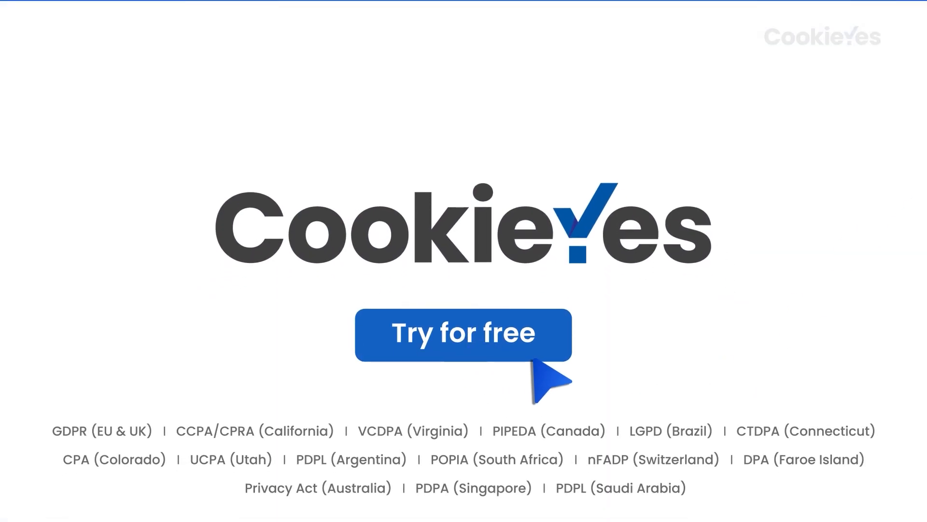
{"action": "mouse_move", "coordinate": [591, 390]}
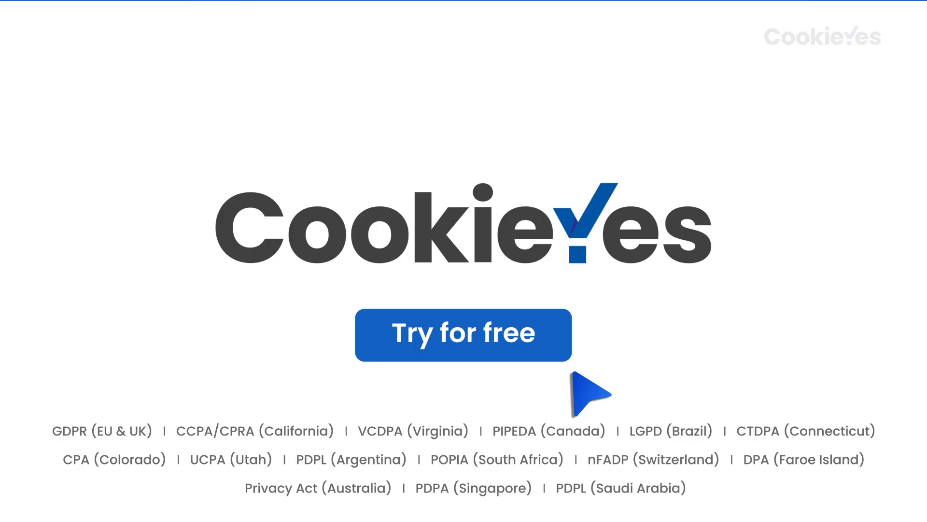